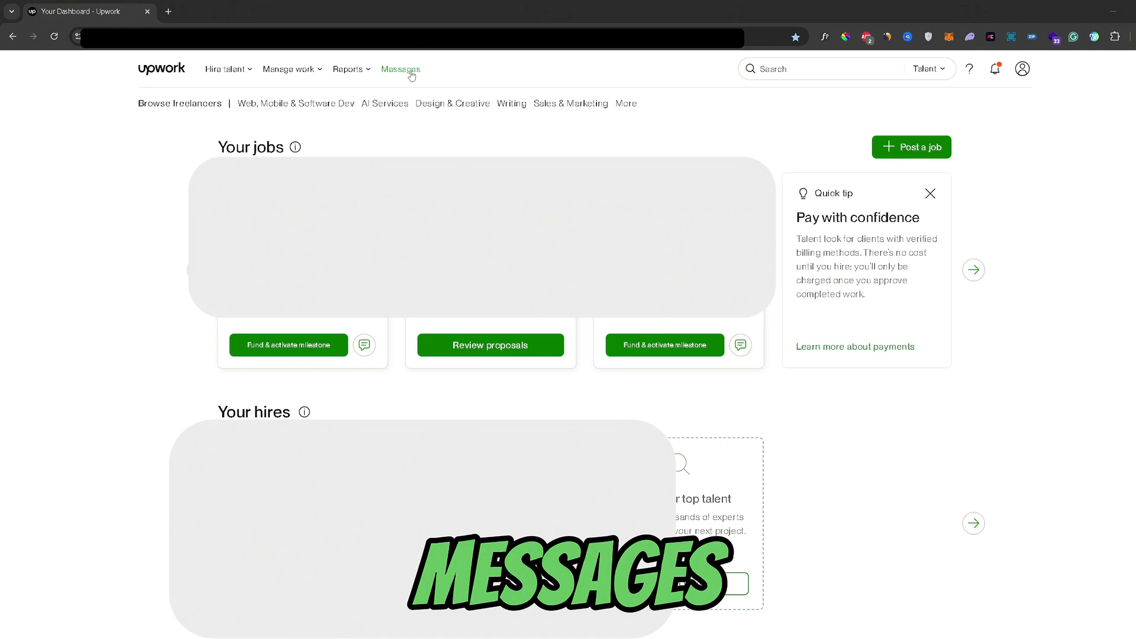
Open the Messages inbox to reach the contract conversation and its timeline
left_click(400, 68)
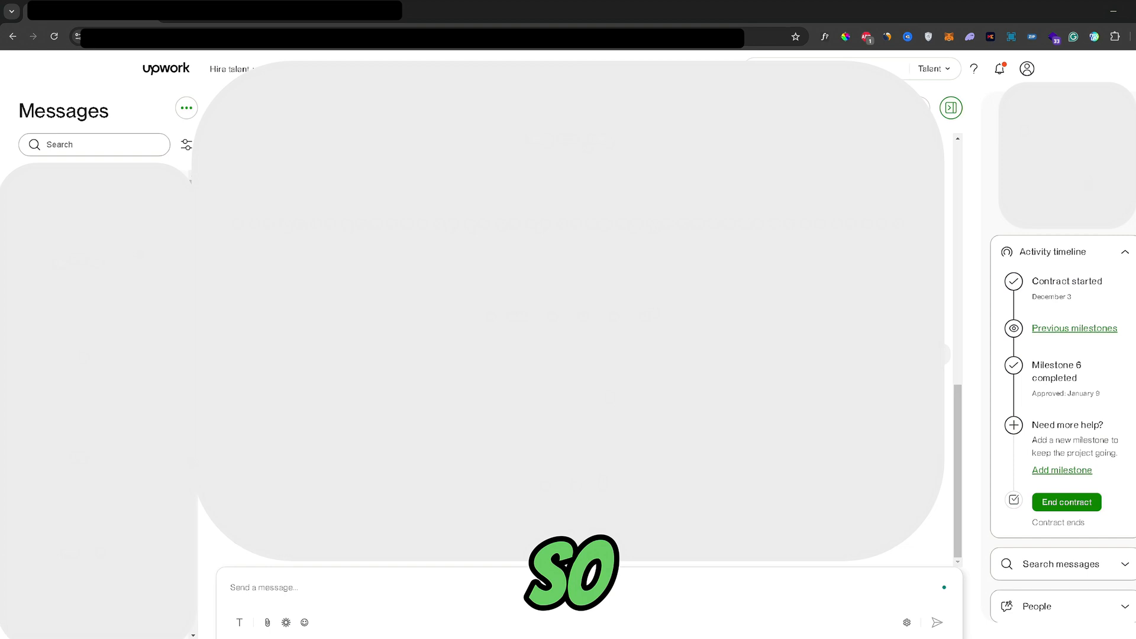
mouse_move(1074, 329)
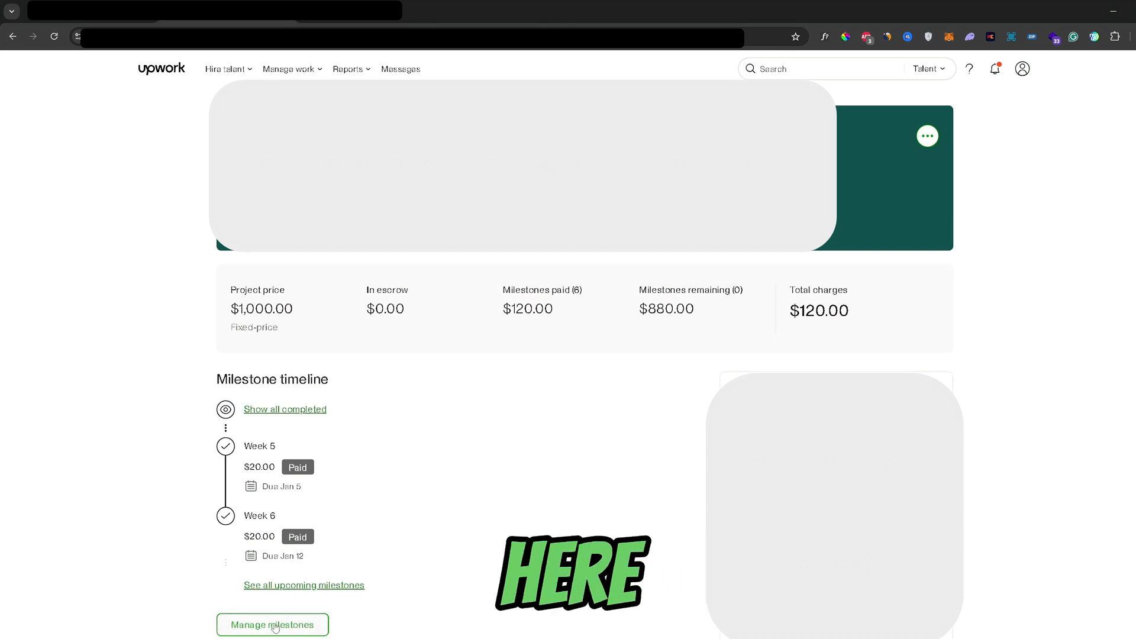
Open the contract's milestone editor and start a new milestone 7
left_click(277, 625)
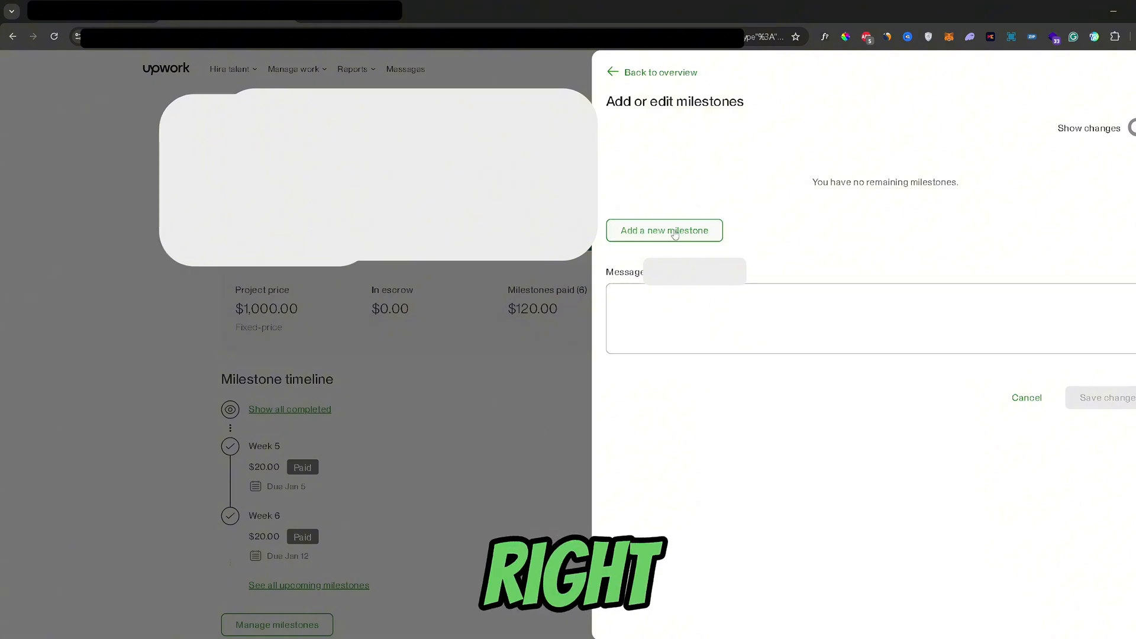
left_click(664, 230)
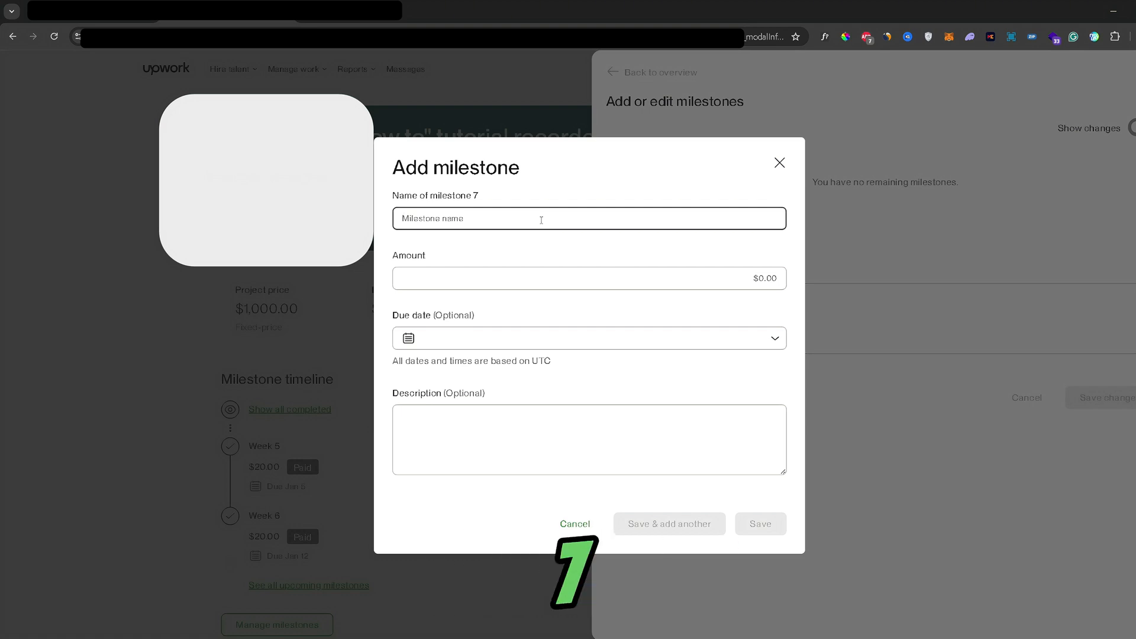
Save milestone 'Week 7' with due date January 19
type("Week 7")
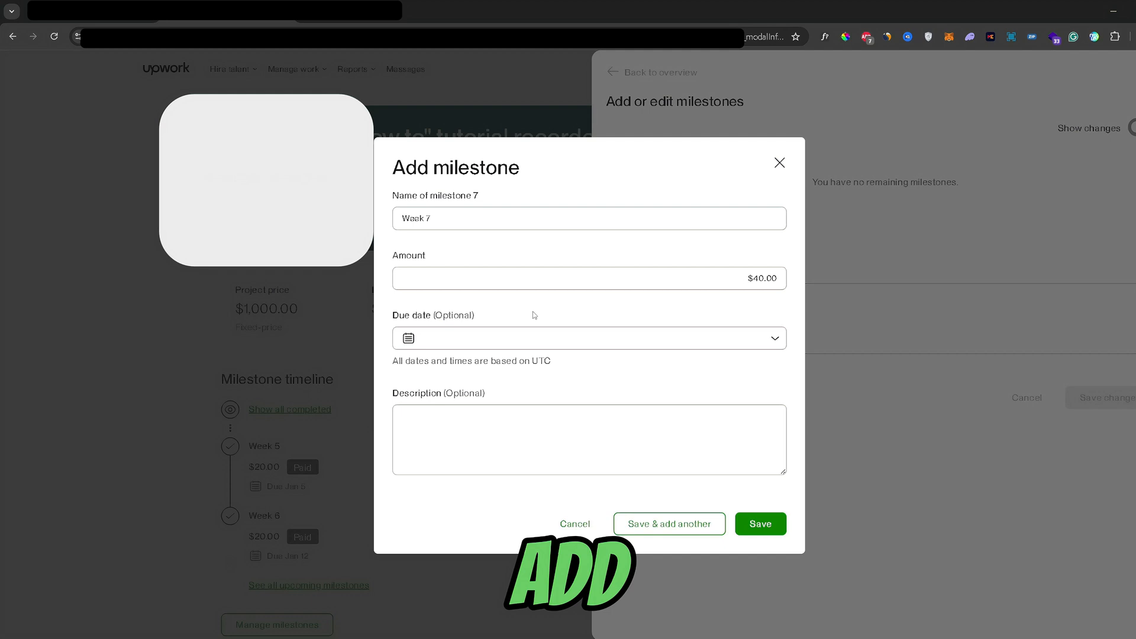
left_click(585, 338)
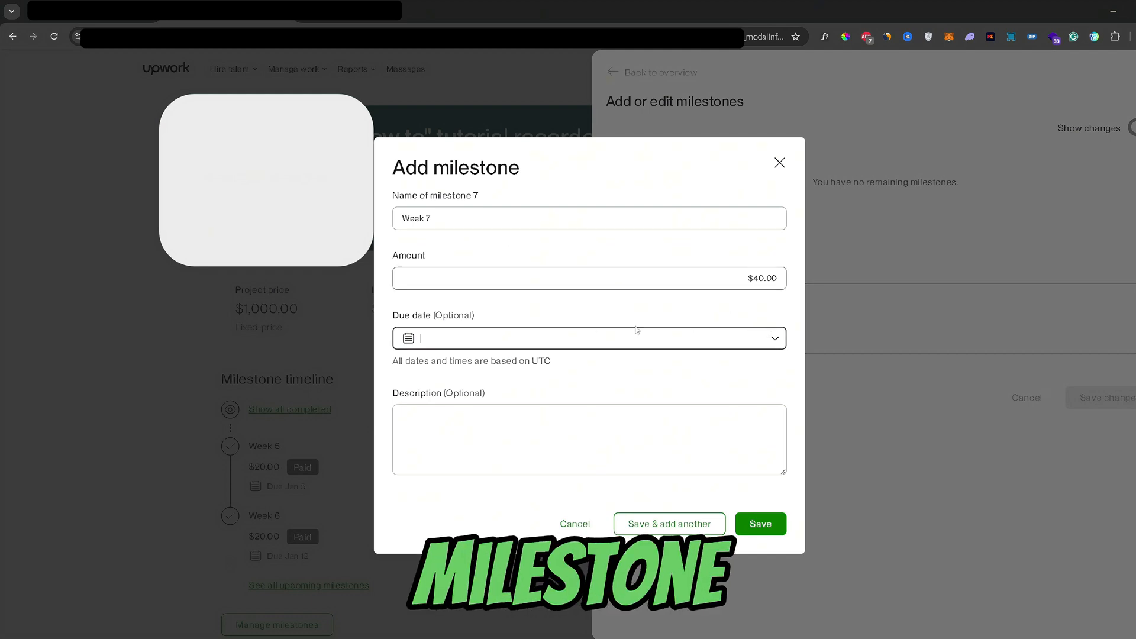
left_click(588, 338)
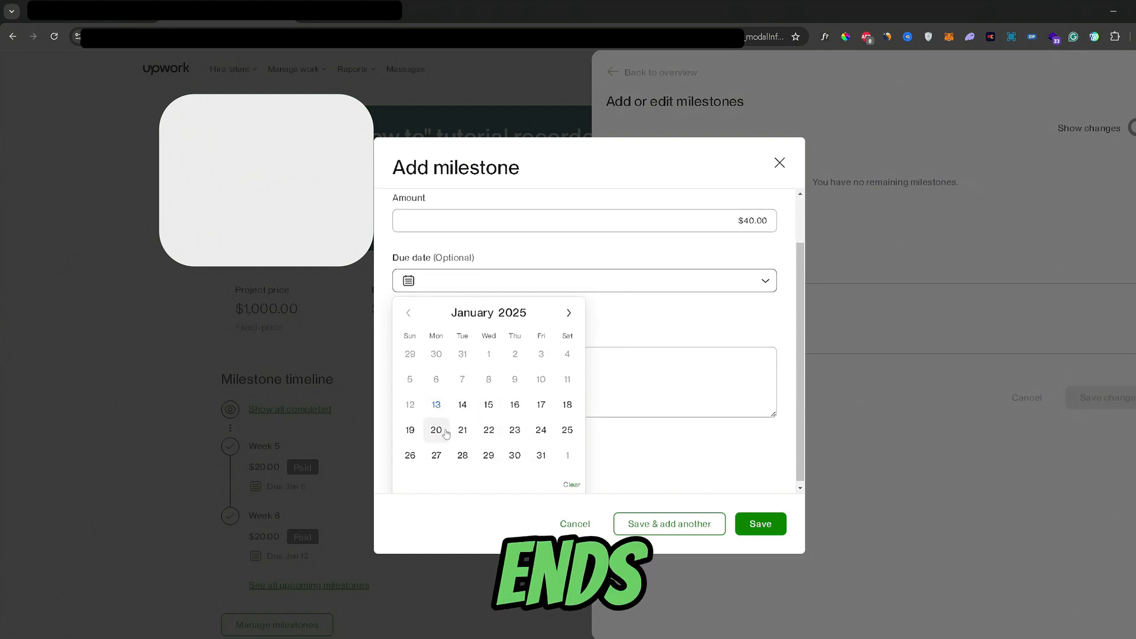
left_click(410, 429)
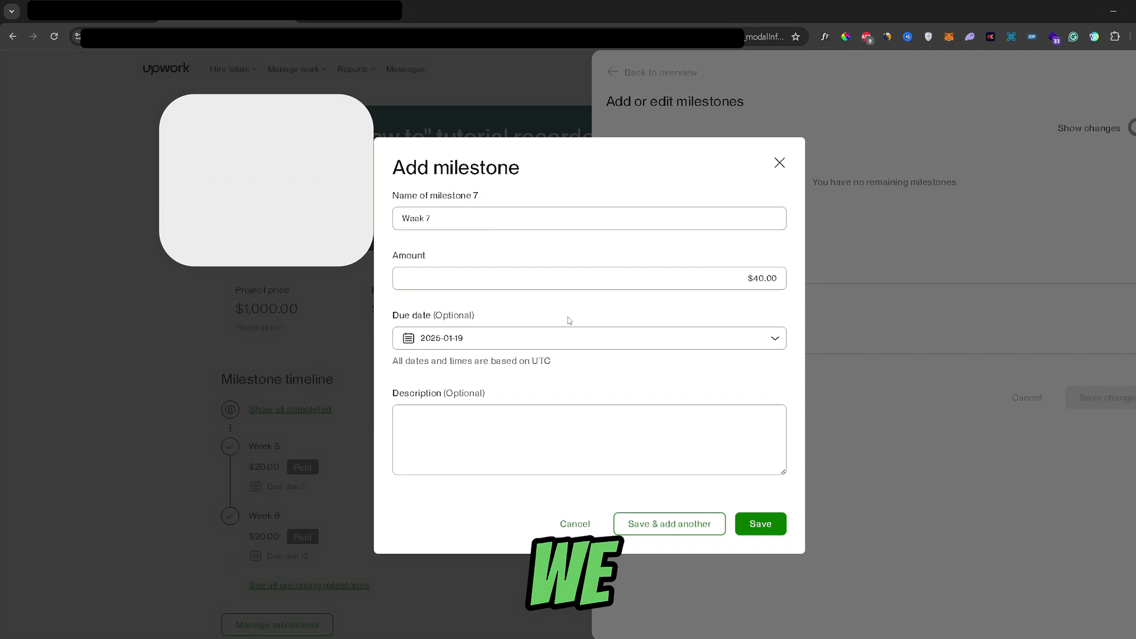
mouse_move(526, 258)
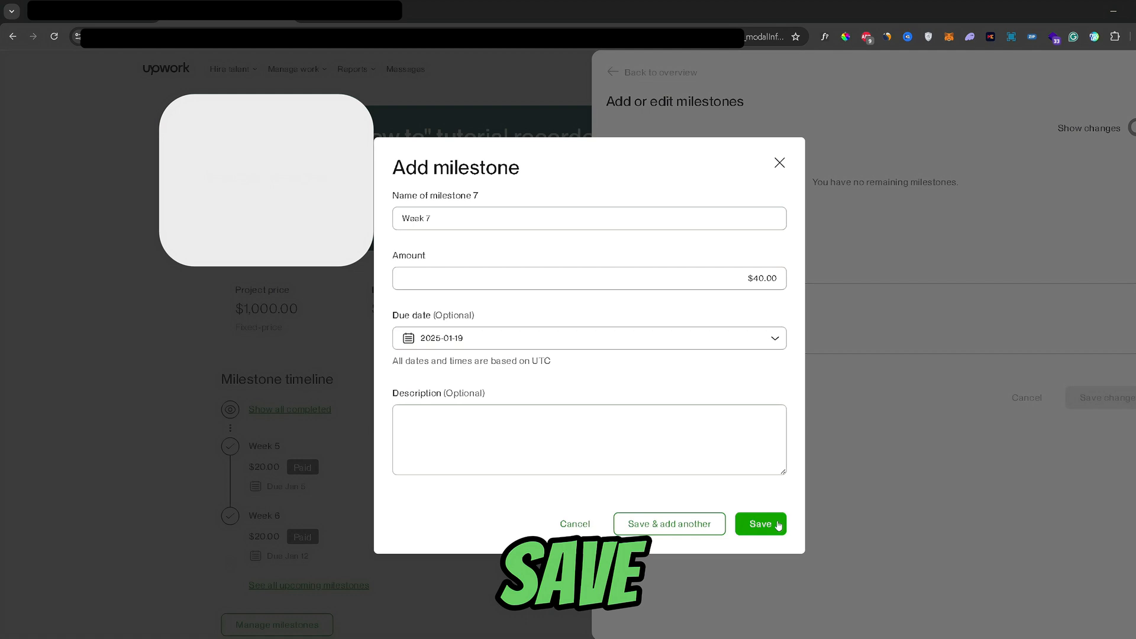
left_click(759, 524)
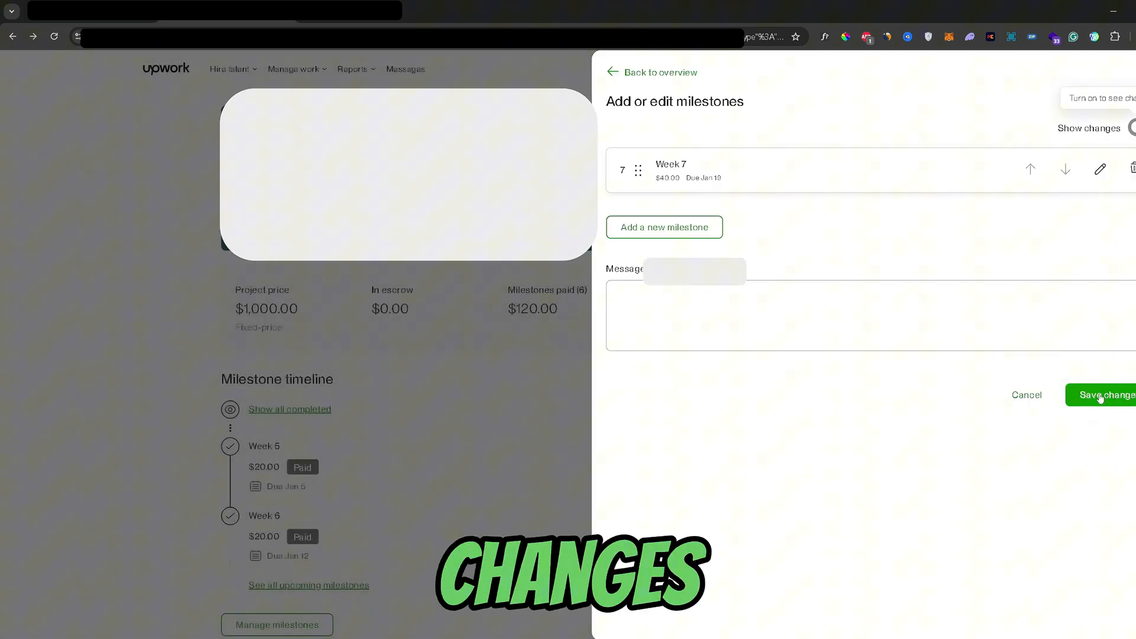
Apply the Week 7 milestone changes so it shows as pending on the contract
left_click(1101, 395)
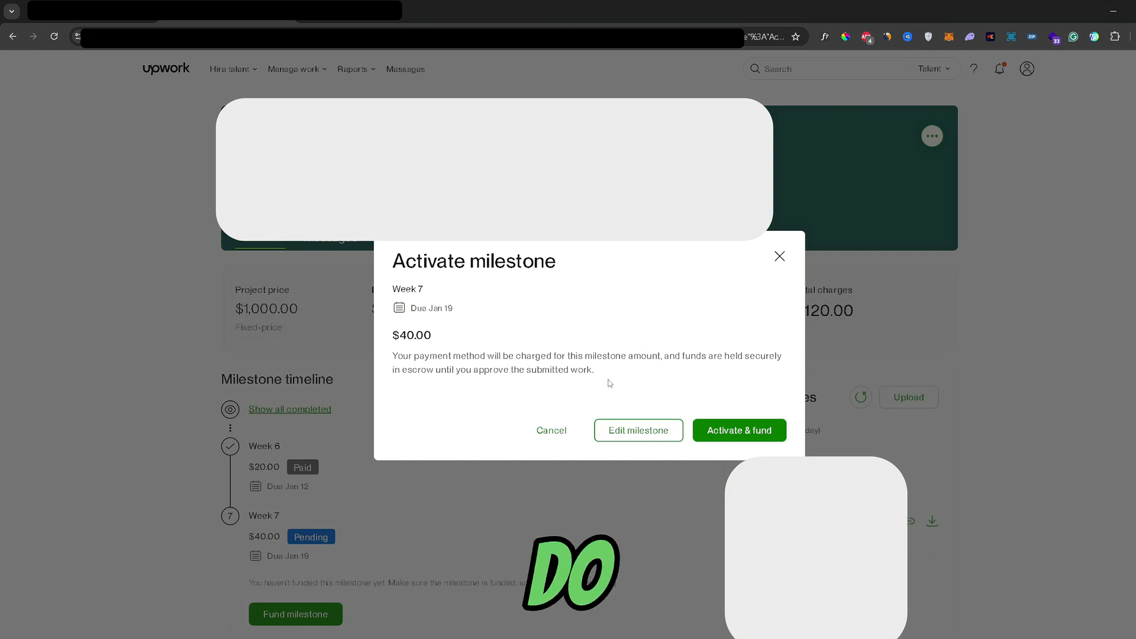
mouse_move(644, 377)
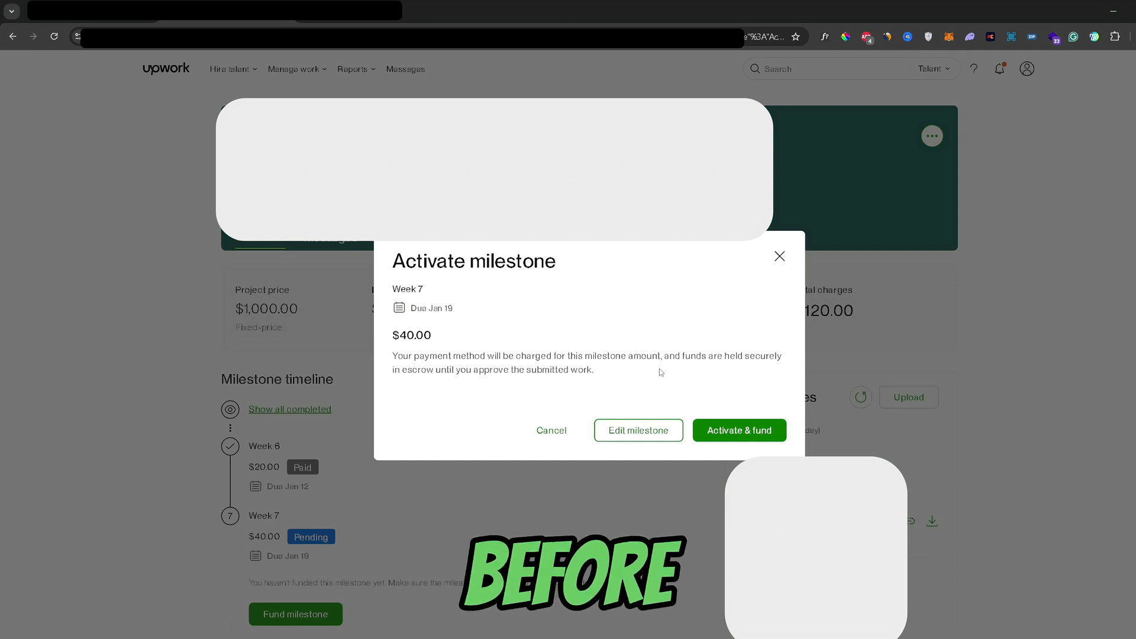
mouse_move(730, 317)
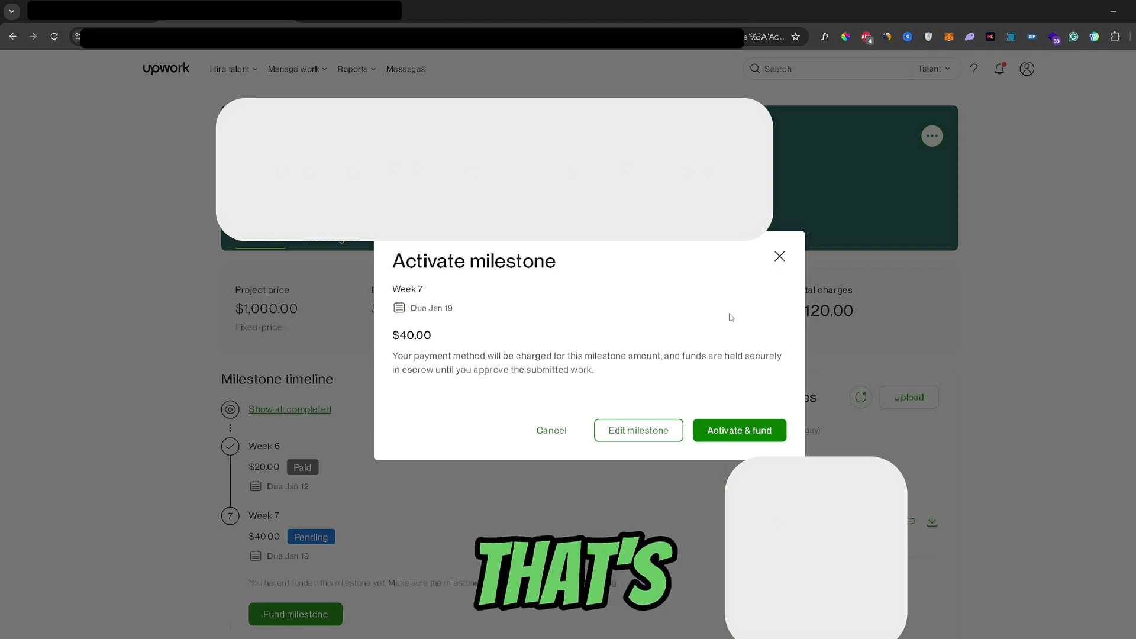